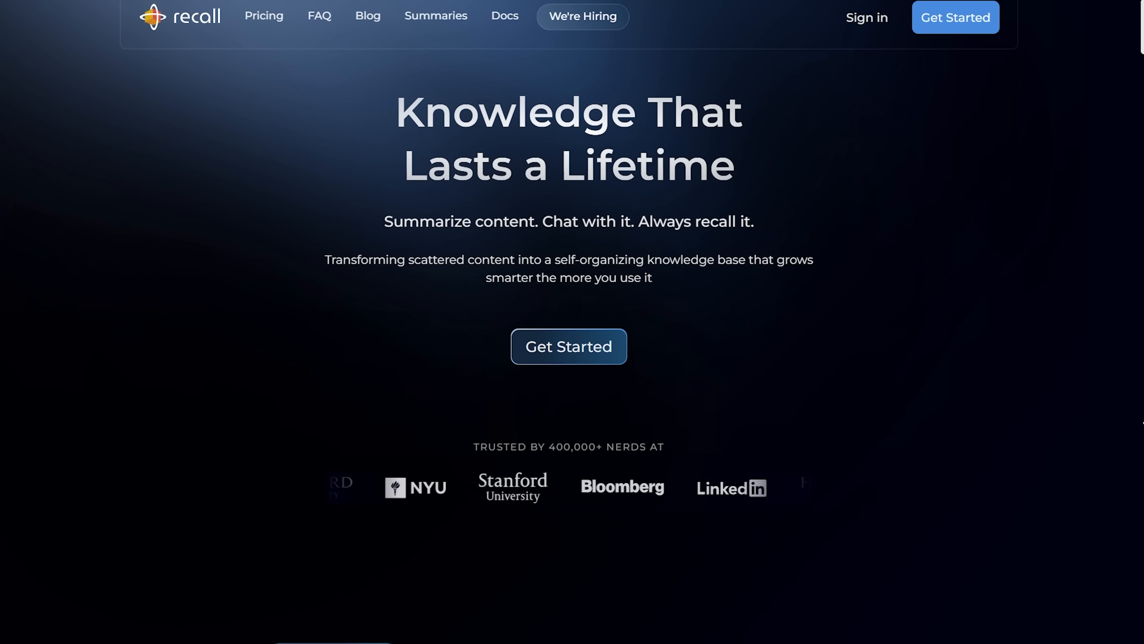
# Scroll to the homepage content demo and switch it through the PDFs example to the Google Docs meeting-notes example
pyautogui.scroll(-3)
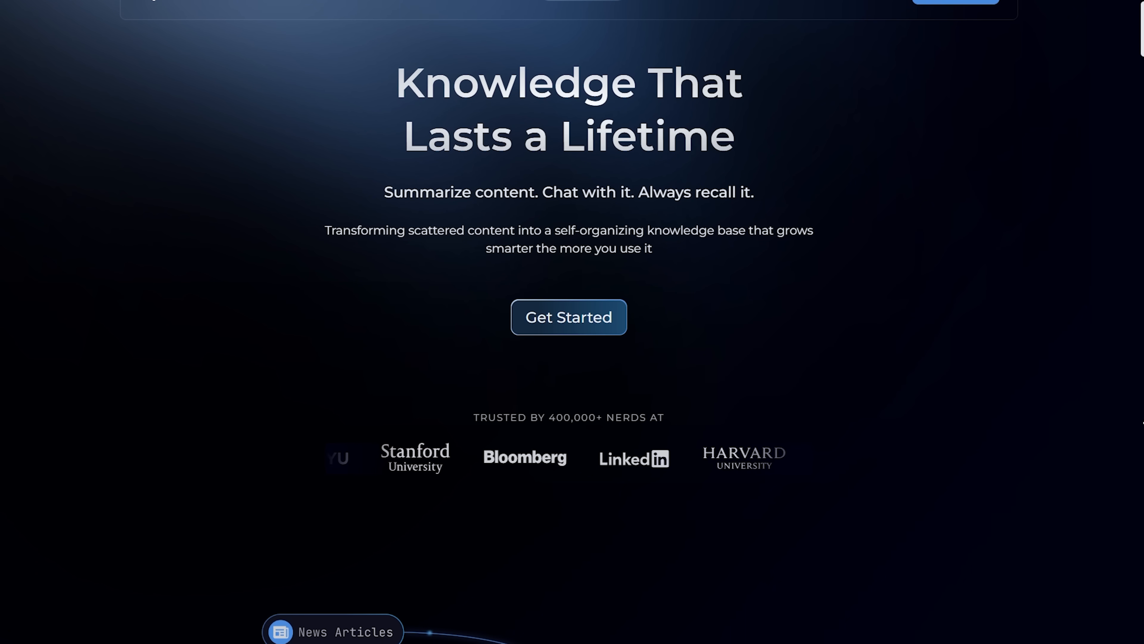
pyautogui.scroll(-3)
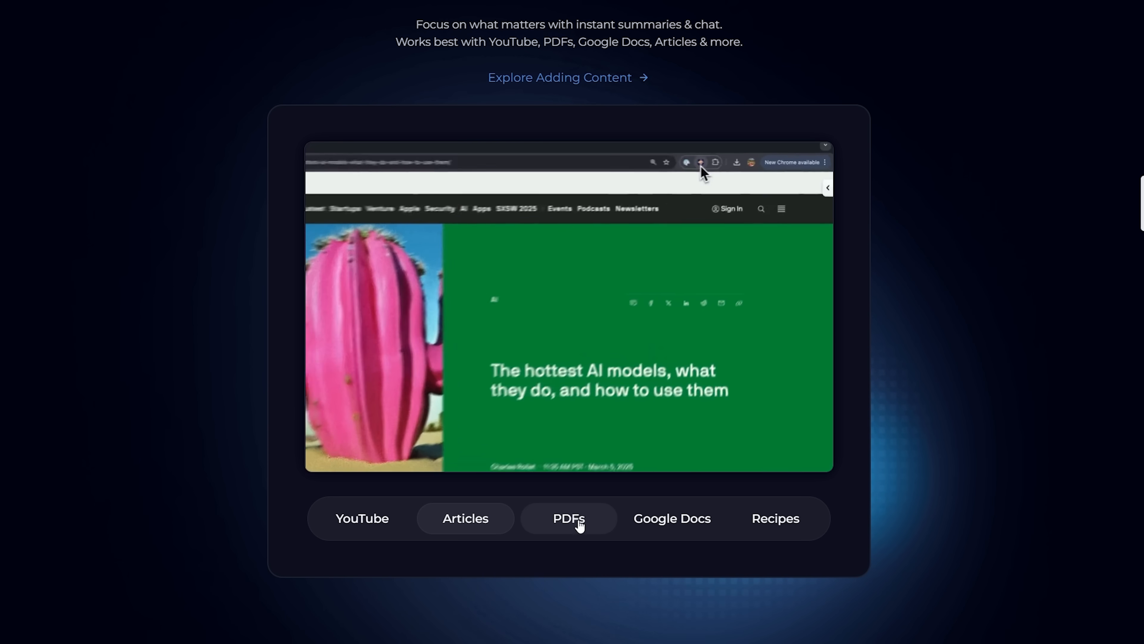
pyautogui.click(670, 518)
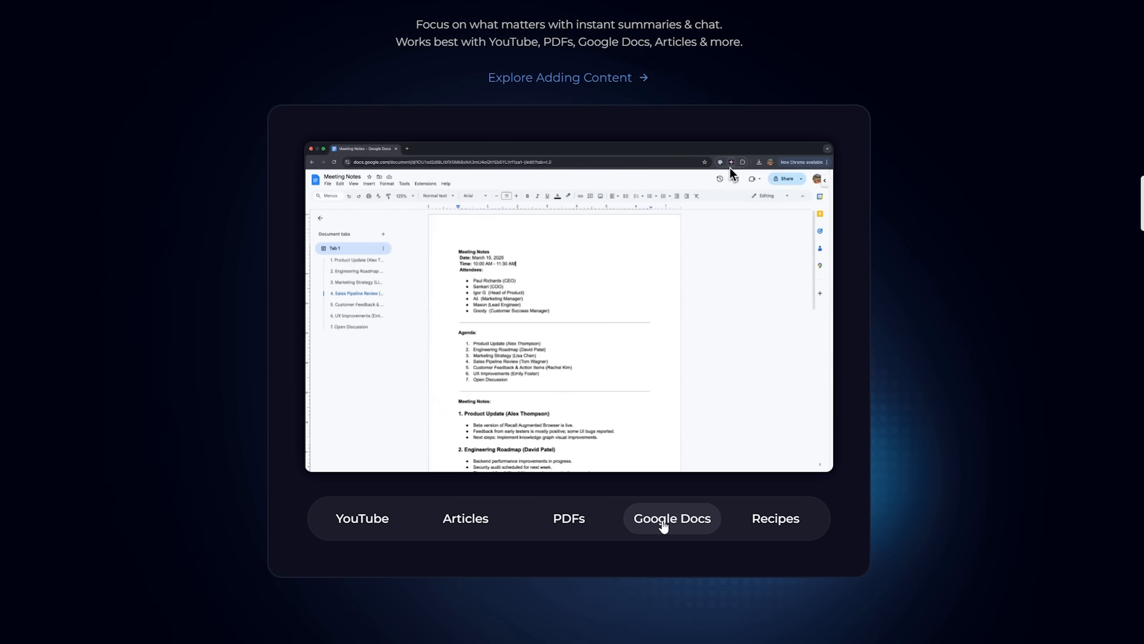
pyautogui.click(774, 518)
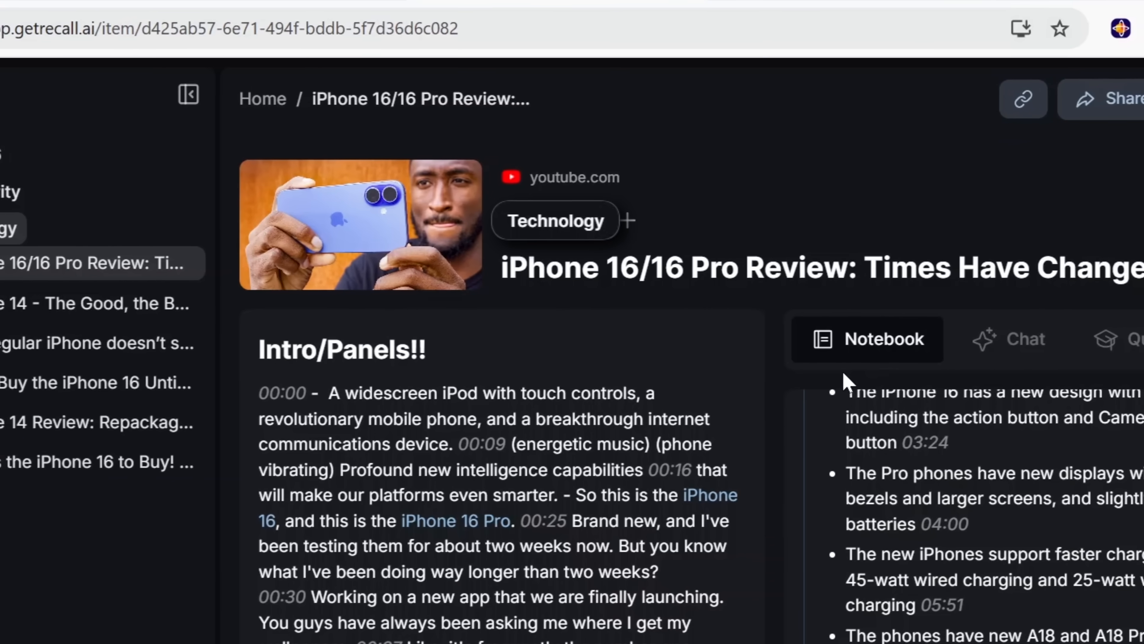
# Continue from the saved iPhone review to the Install the Browser Extension onboarding page
pyautogui.click(1010, 338)
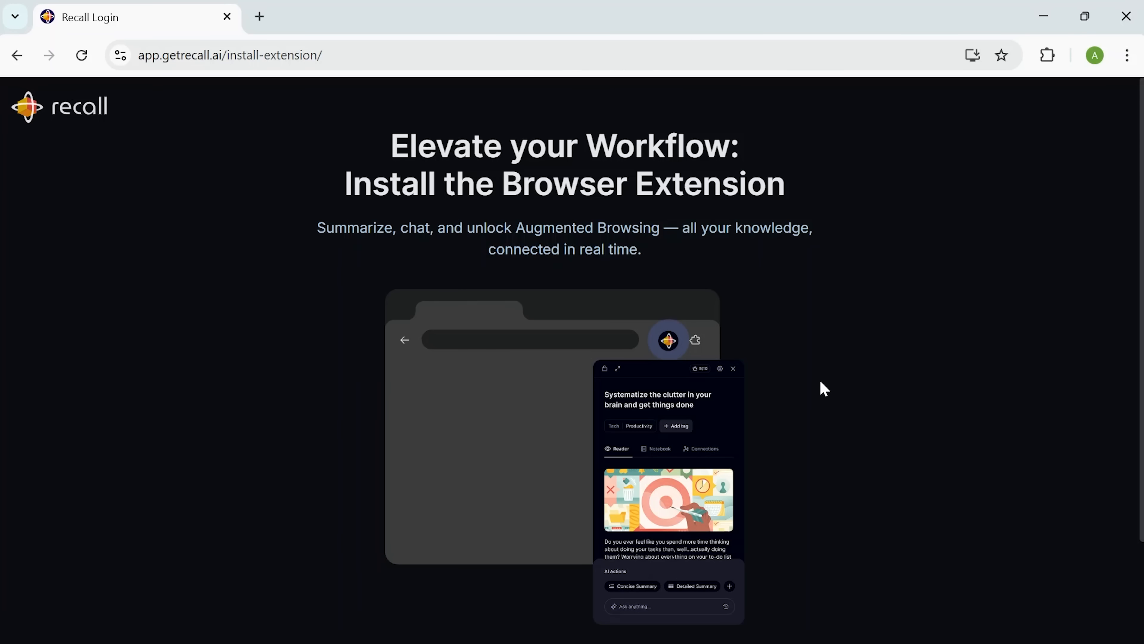
# Add the 'Recall | Summarize Anything, Forget Nothing' extension to Chrome from its Web Store listing
pyautogui.scroll(-3)
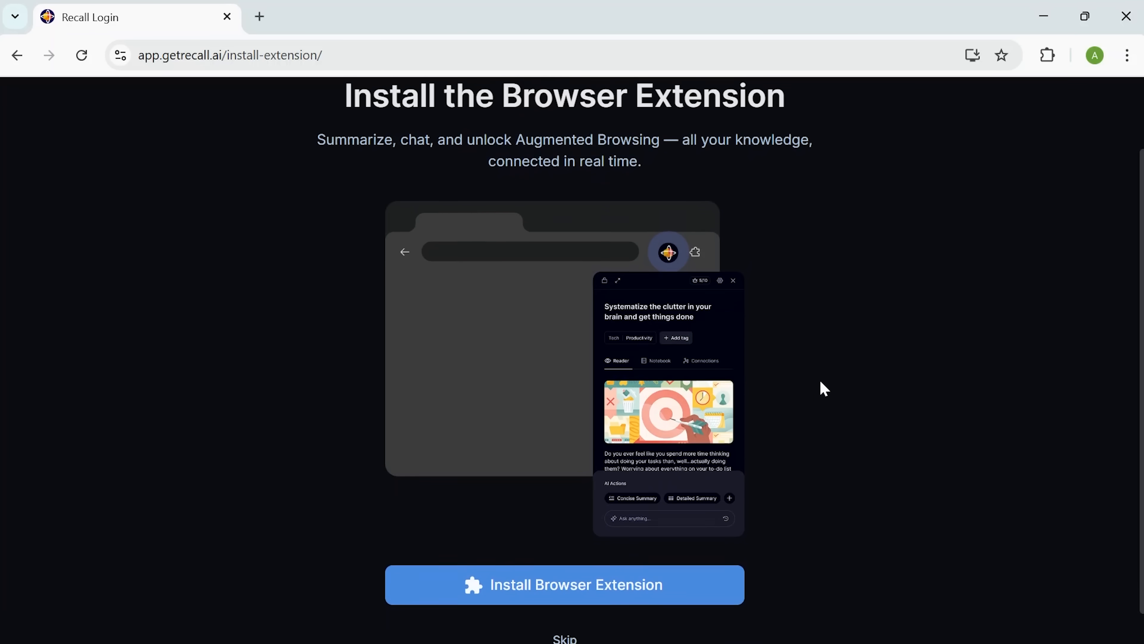
pyautogui.scroll(-3)
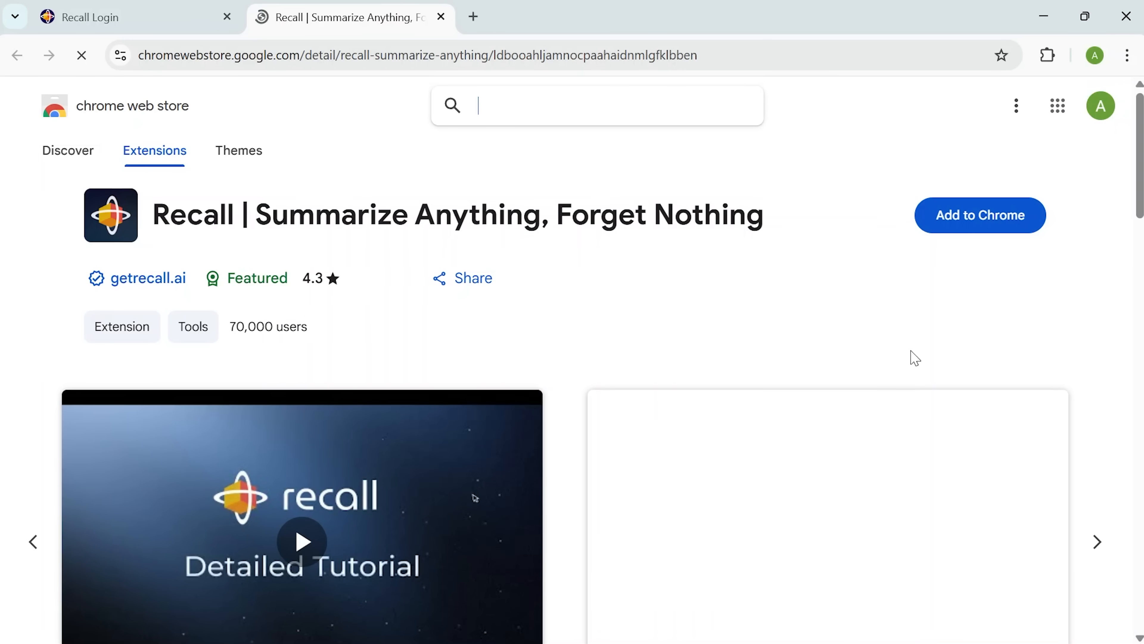
pyautogui.click(979, 215)
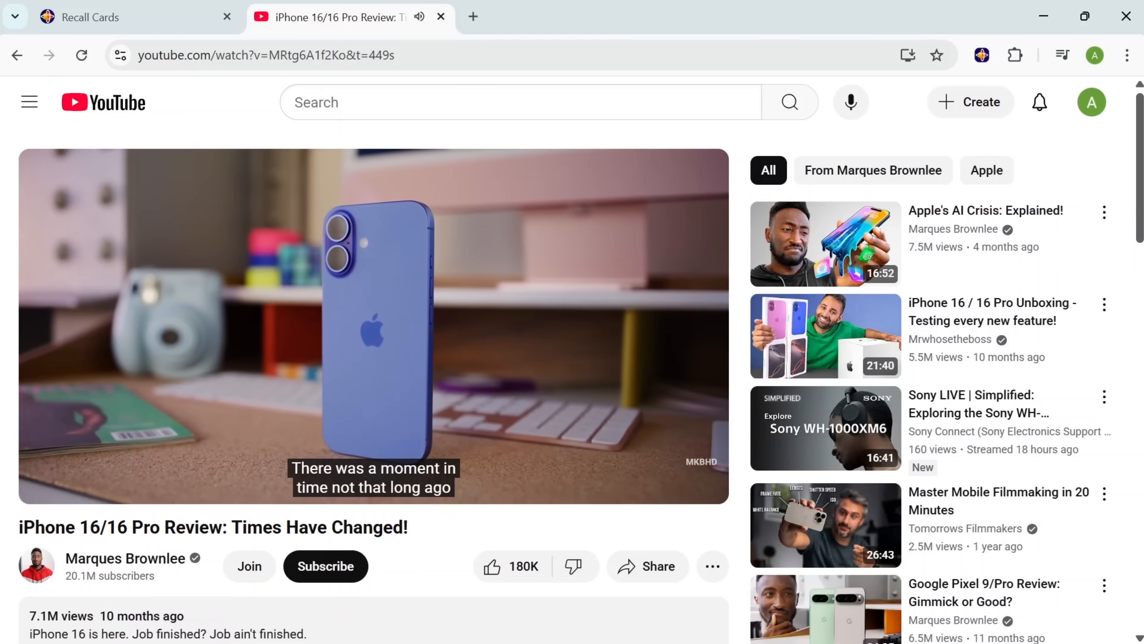
pyautogui.moveTo(940, 99)
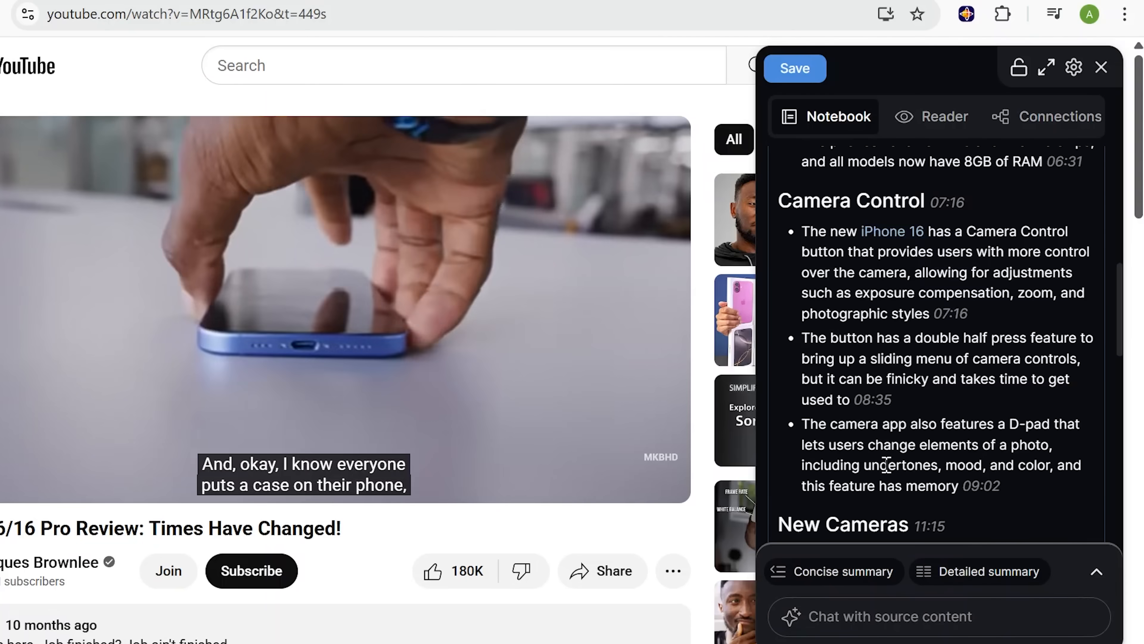
# Review the extension's notebook summary of the iPhone 16/16 Pro video and save it to the knowledge base
pyautogui.scroll(-3)
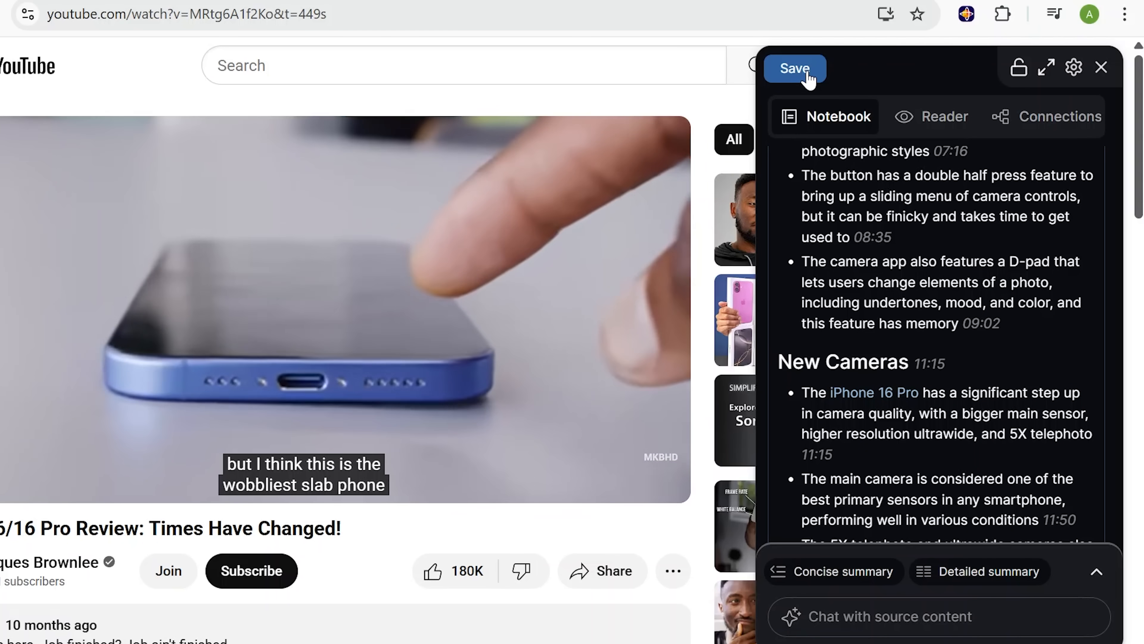
pyautogui.click(794, 68)
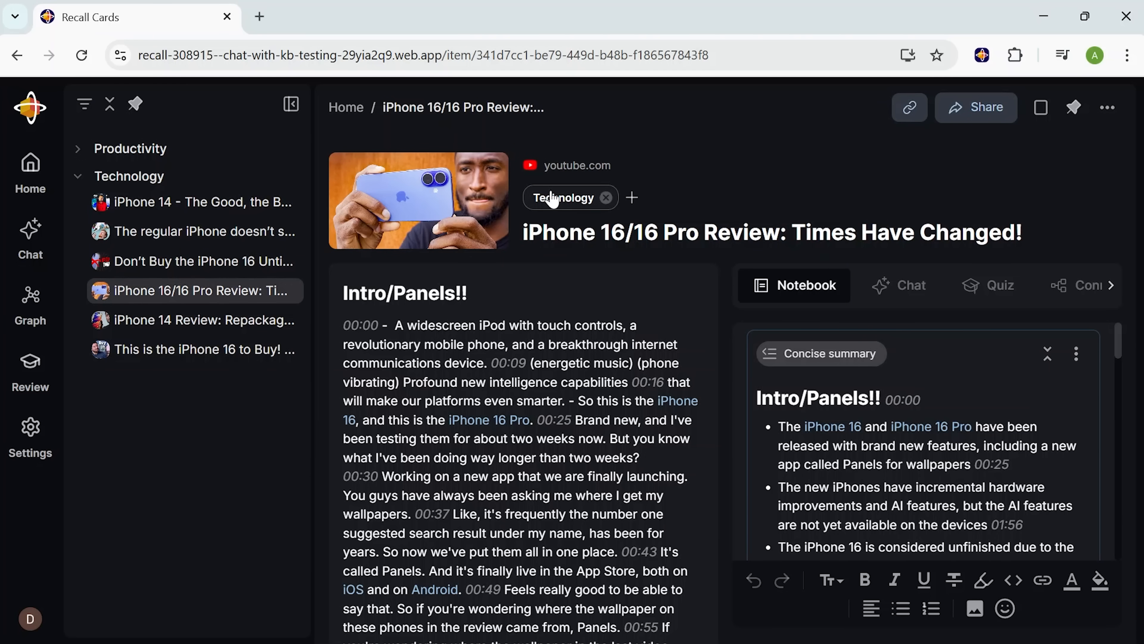
pyautogui.moveTo(565, 213)
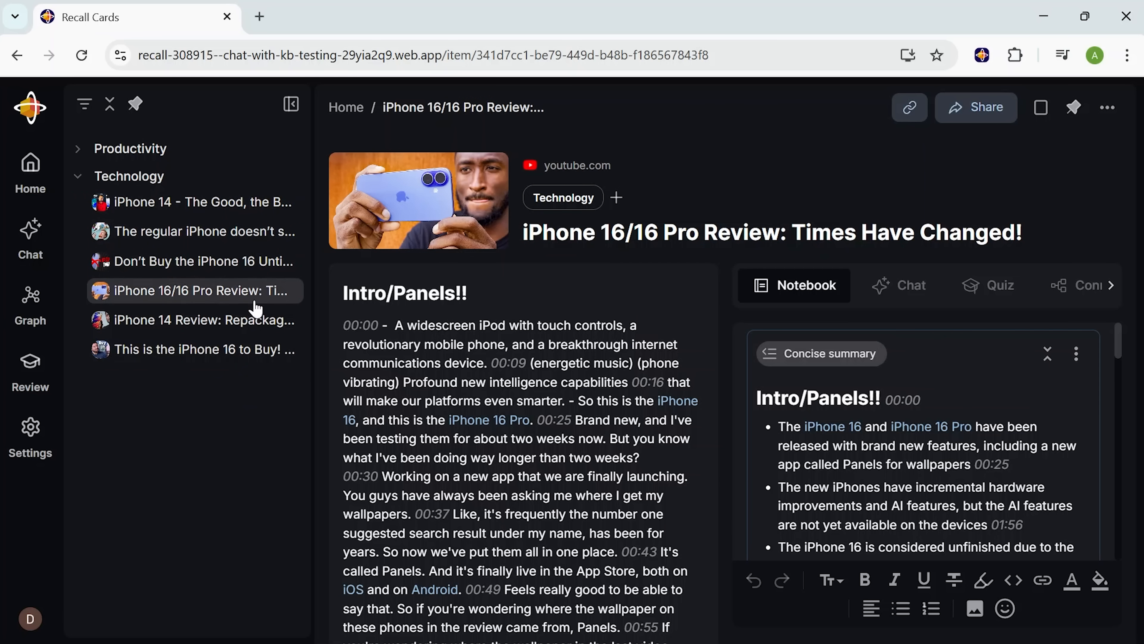
pyautogui.moveTo(571, 208)
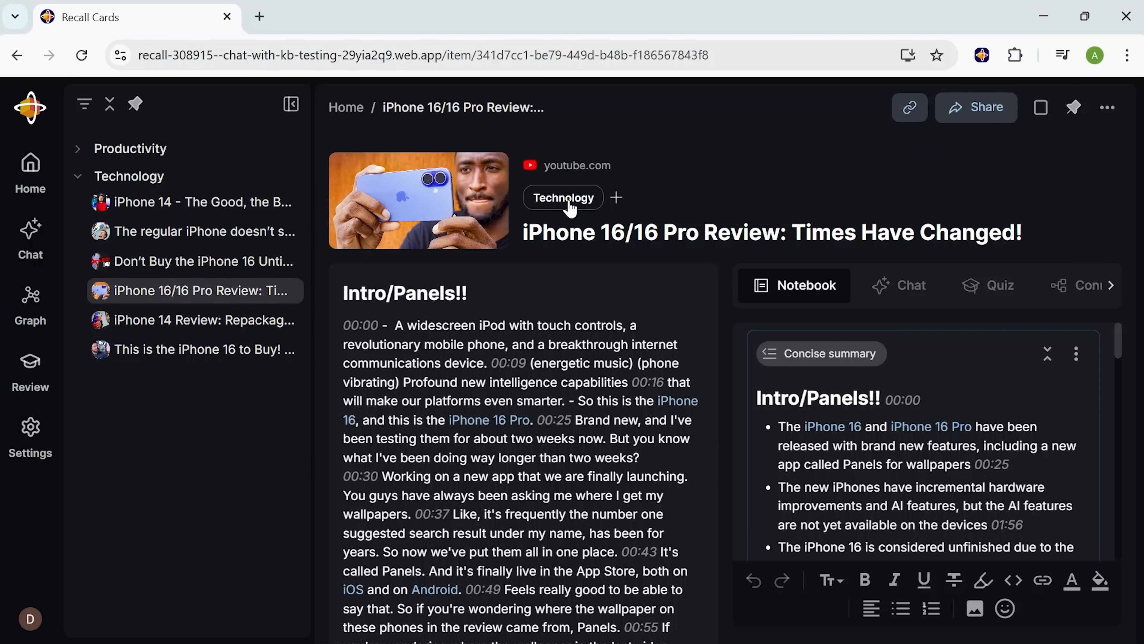
# Add an iPhone 16 tag beside Technology and note 'mention this in my script outline' after the charging bullet
pyautogui.click(615, 198)
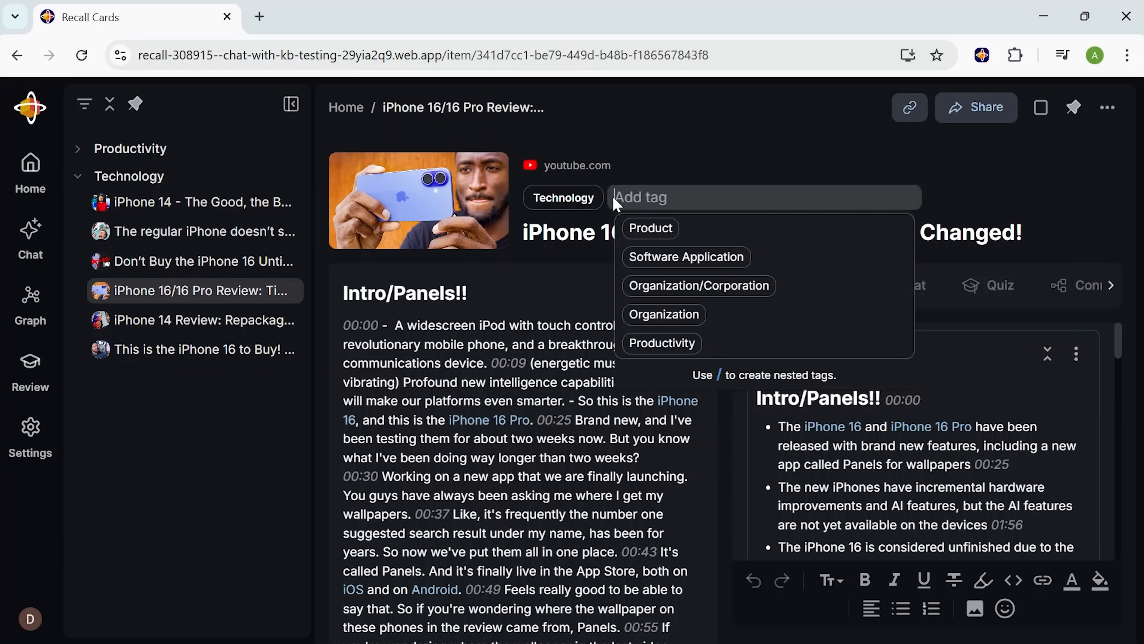
pyautogui.write('iP')
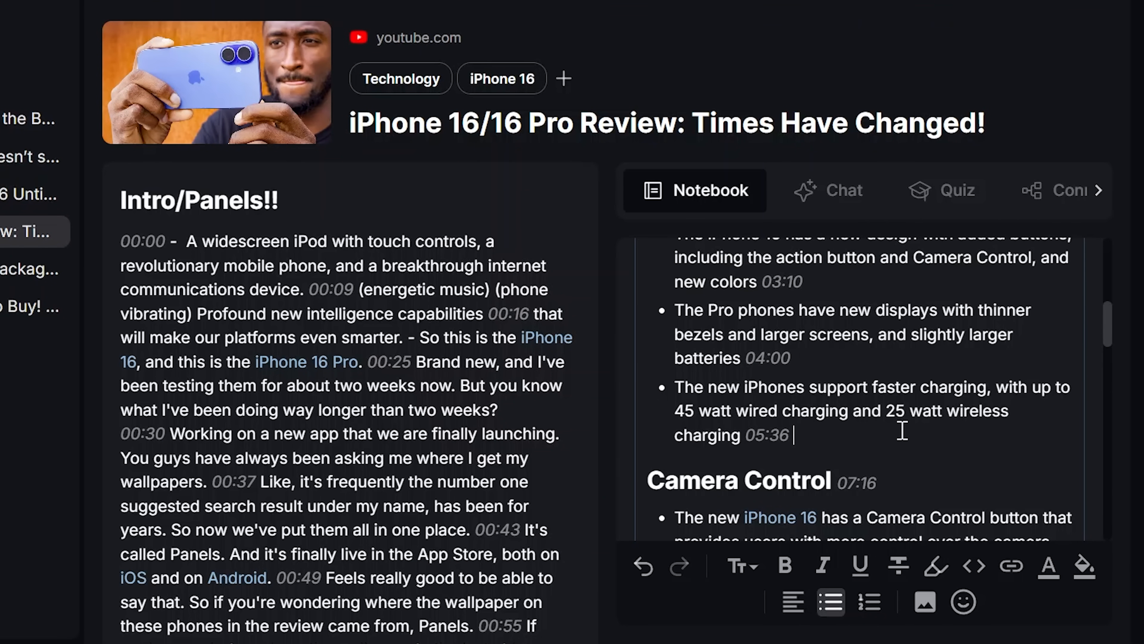
pyautogui.write('mention this in my script outli')
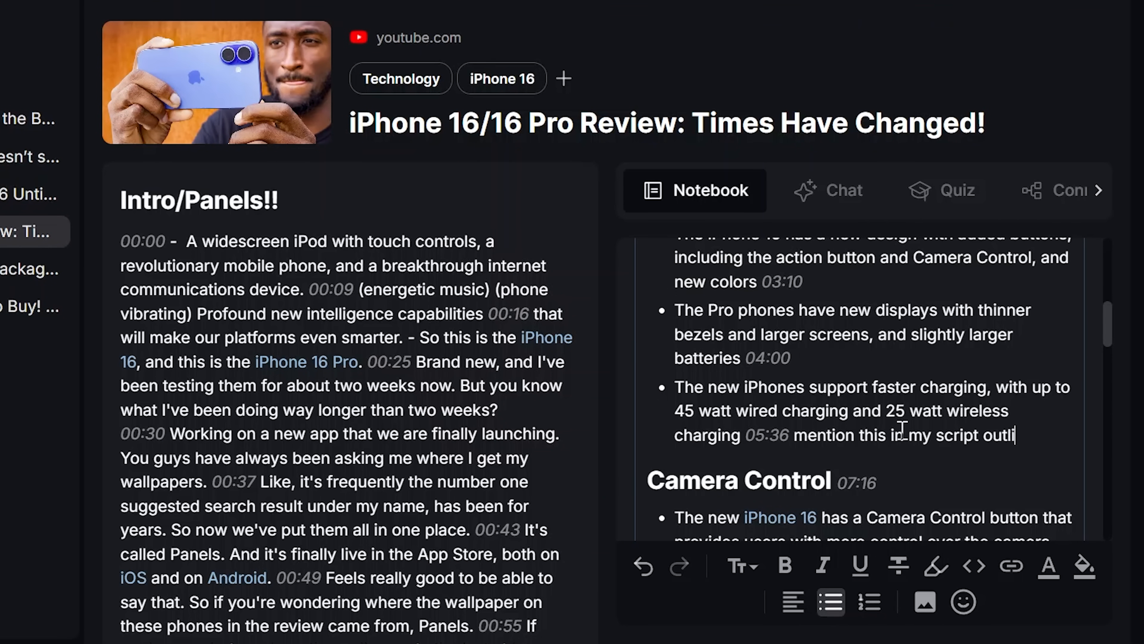
pyautogui.click(958, 150)
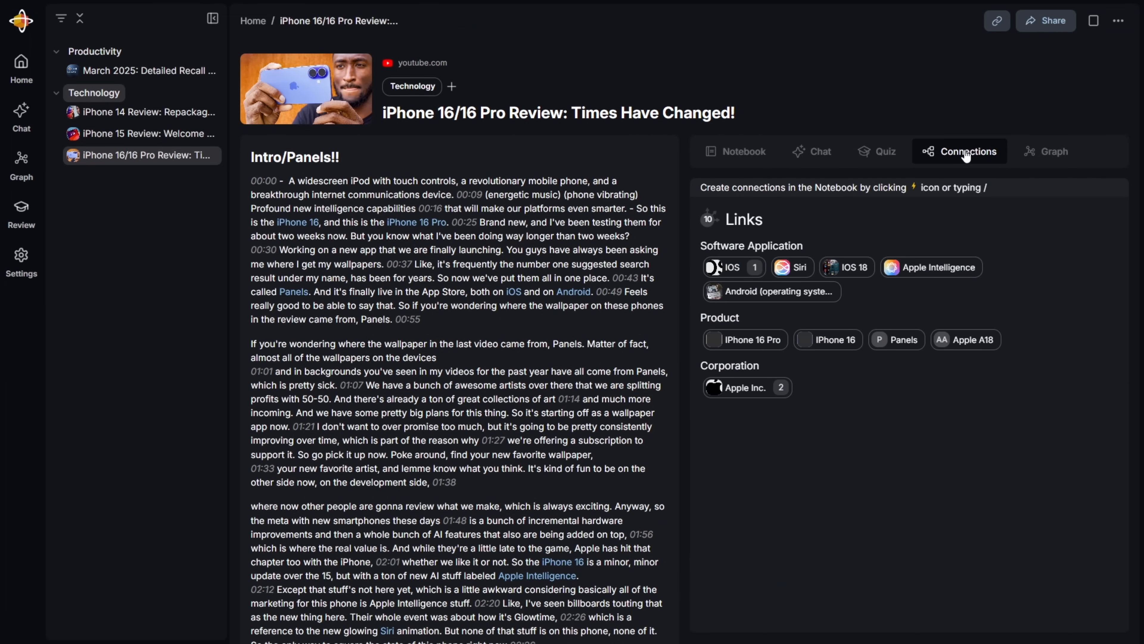
pyautogui.moveTo(849, 267)
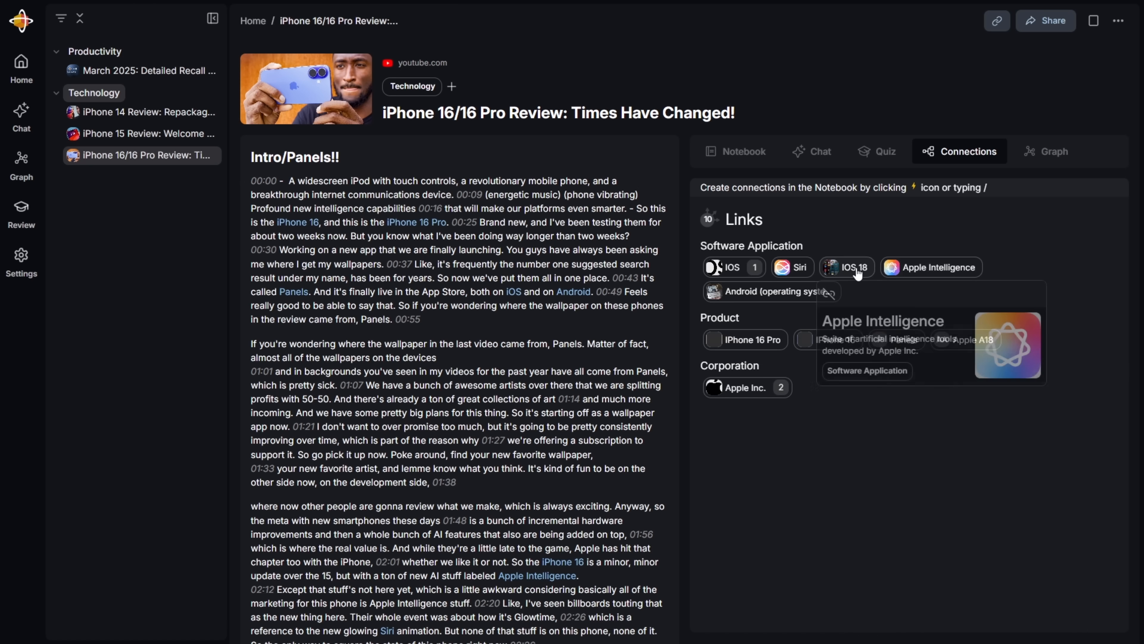
pyautogui.moveTo(792, 267)
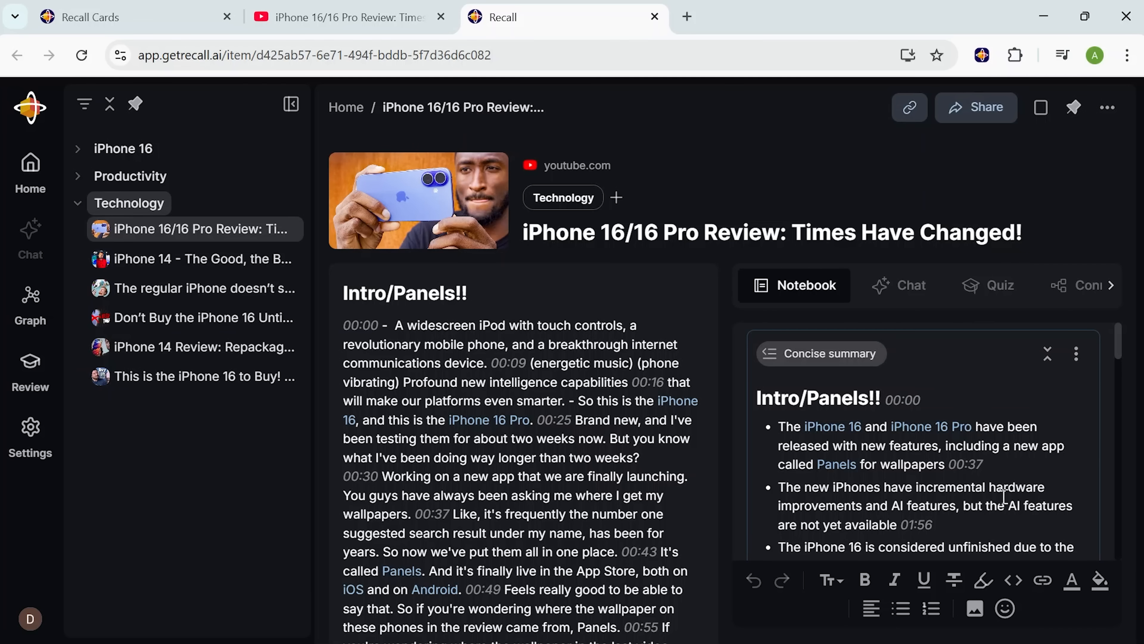
# Ask the review card's chat 'What is the main drawback of the iPhone 16?'
pyautogui.scroll(-3)
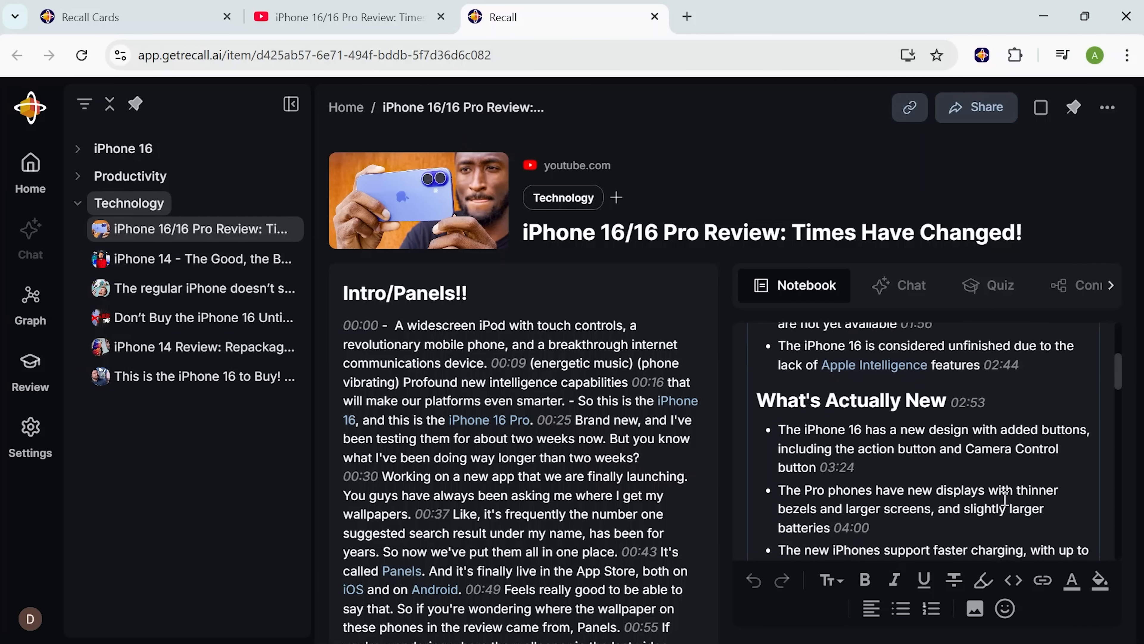
pyautogui.scroll(-3)
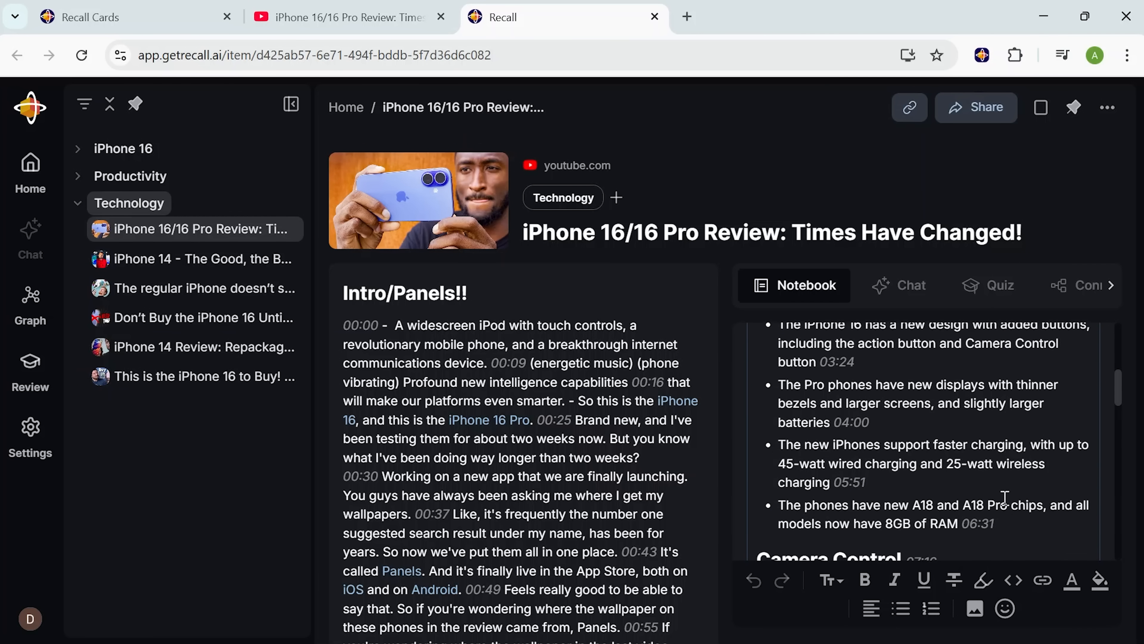
pyautogui.moveTo(998, 511)
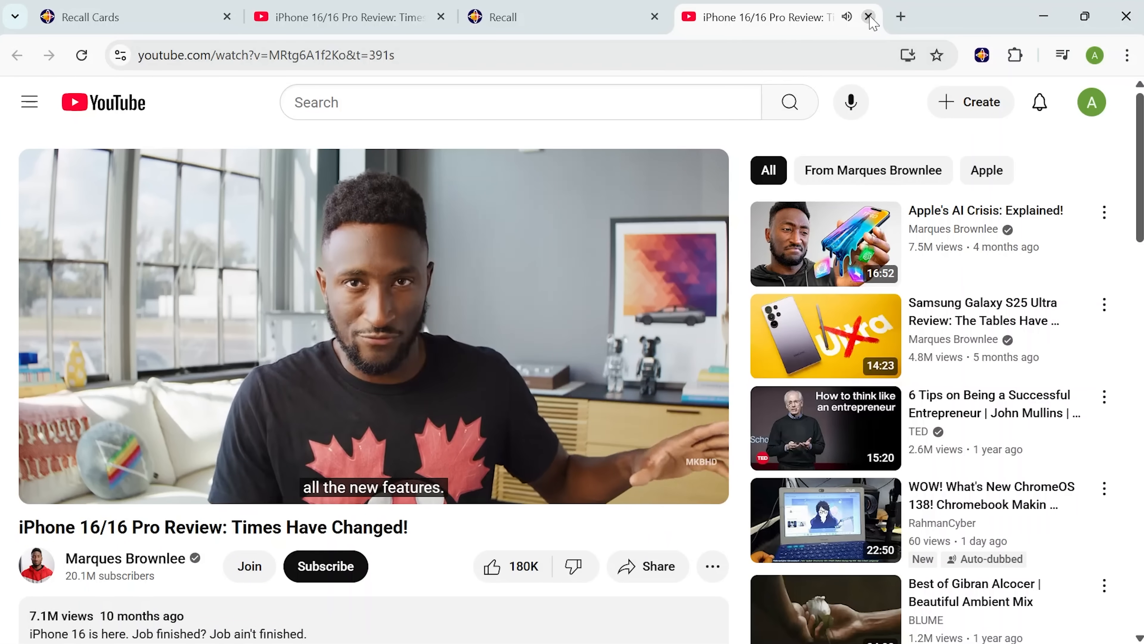
pyautogui.click(869, 17)
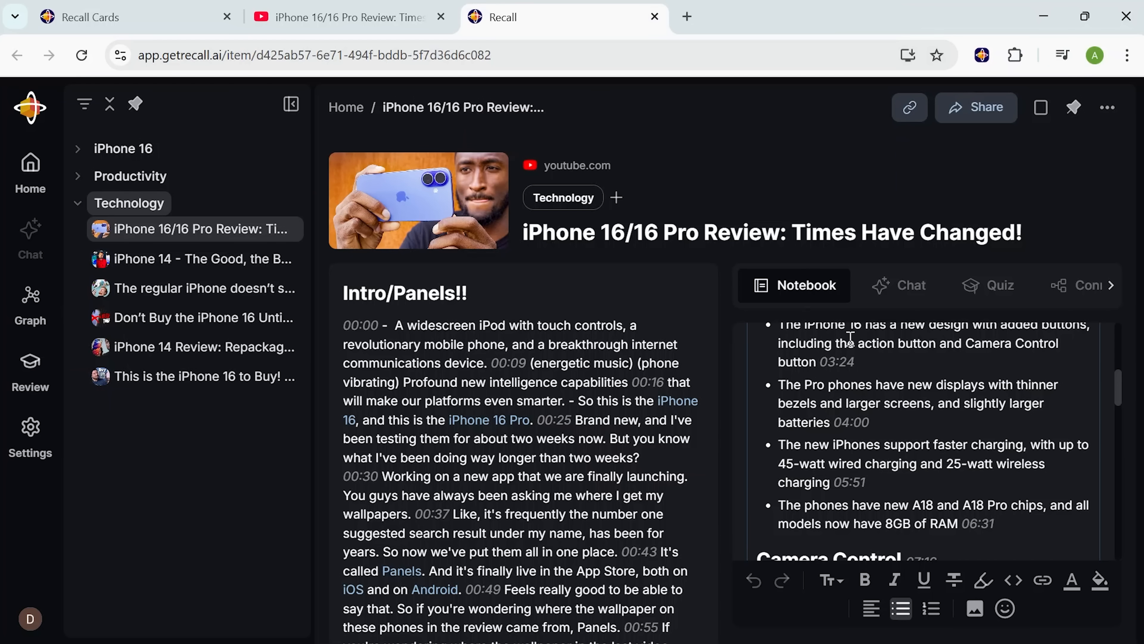
pyautogui.click(911, 285)
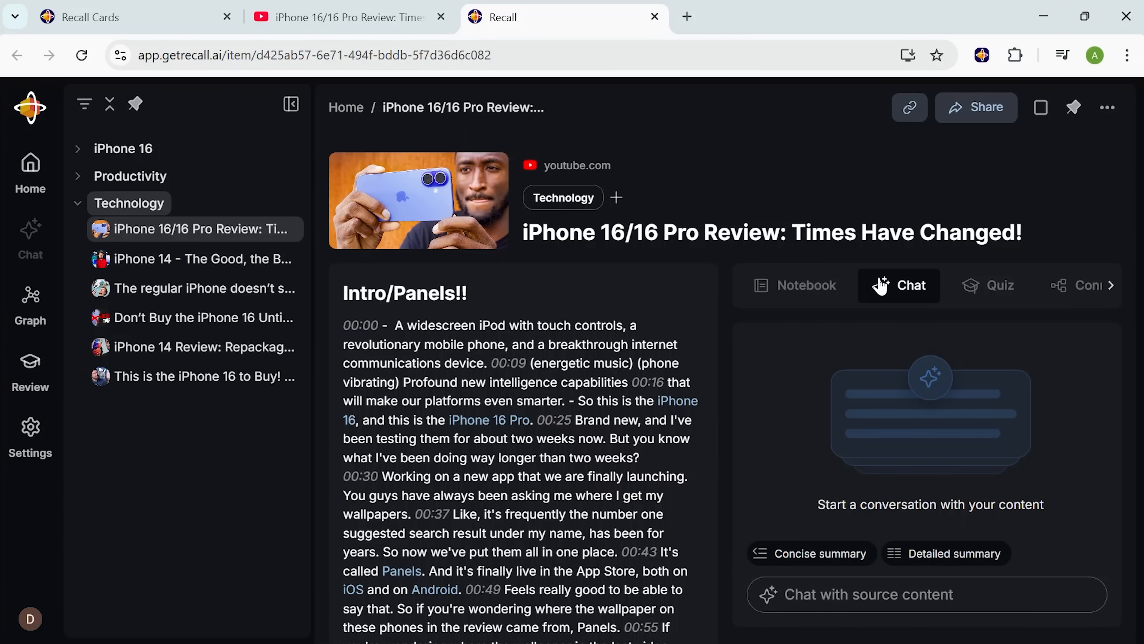
pyautogui.write('What is the main drawback of the iPhone 16?')
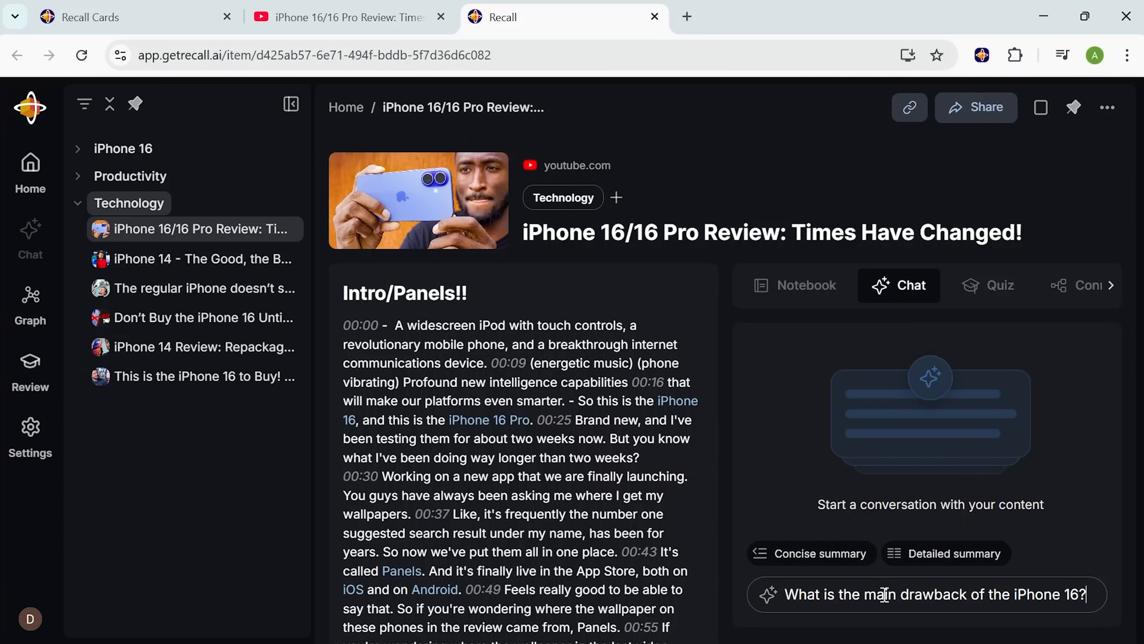
pyautogui.press('Return')
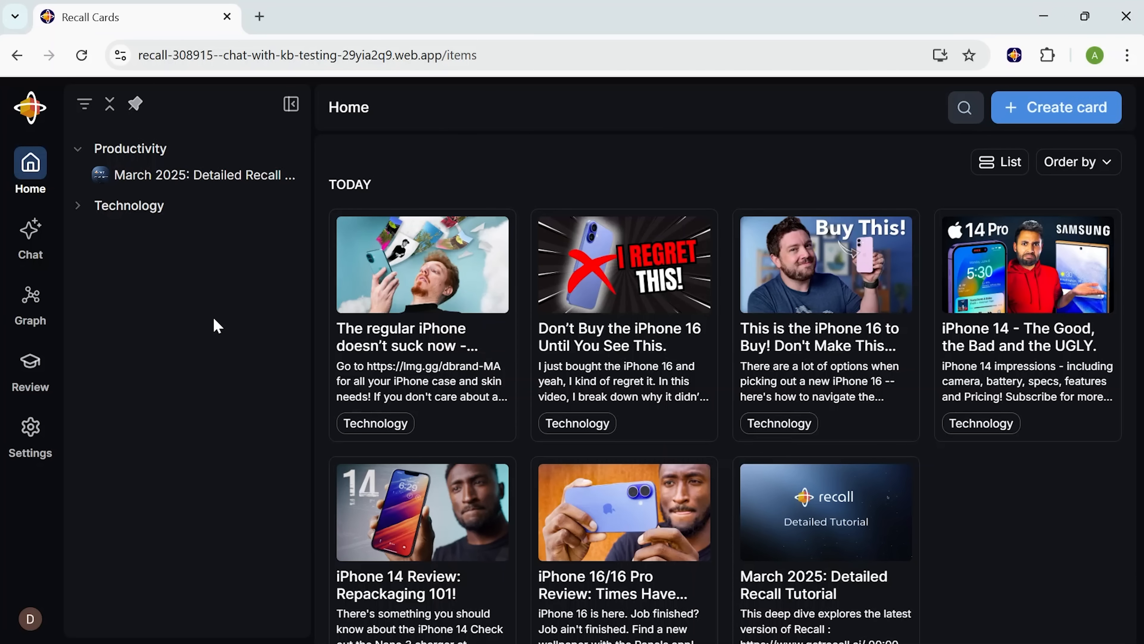
pyautogui.moveTo(30, 241)
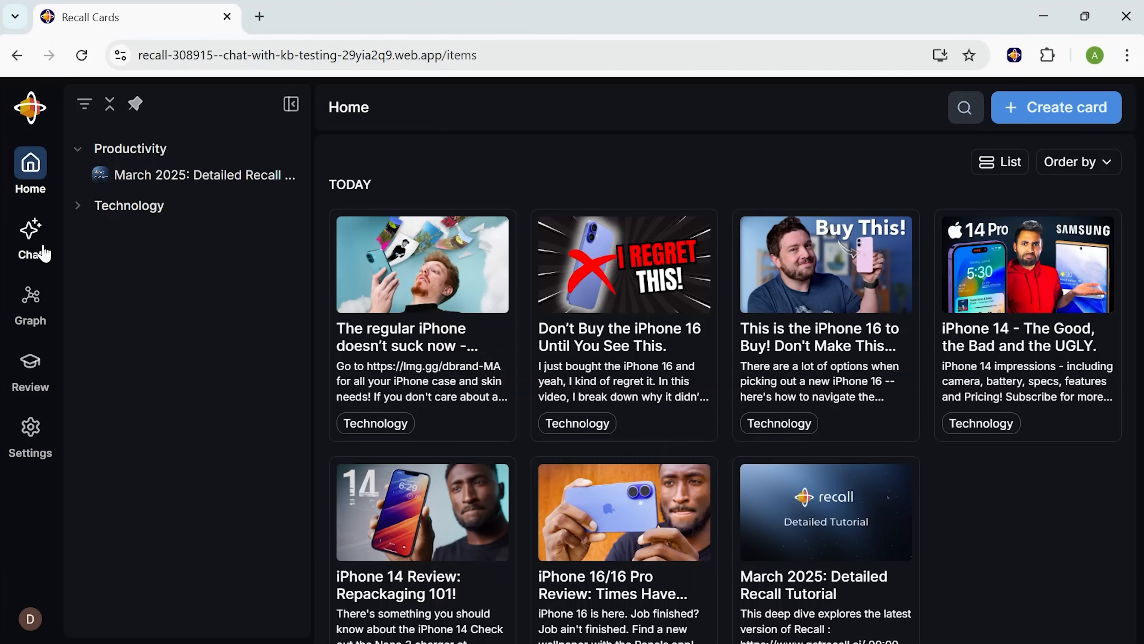
pyautogui.moveTo(133, 306)
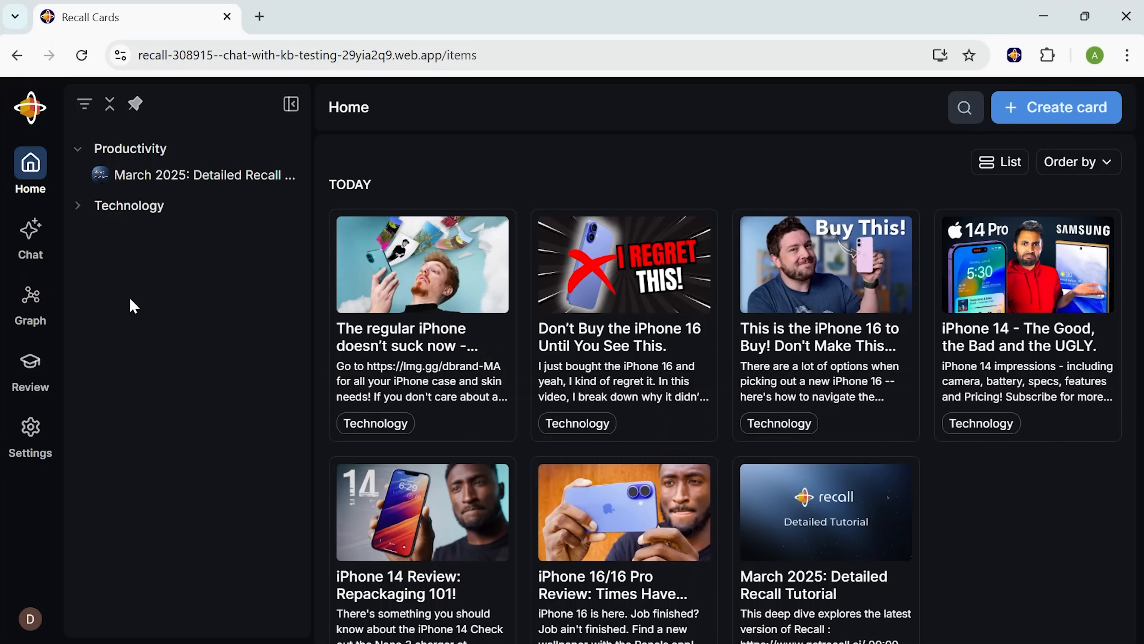
pyautogui.moveTo(952, 283)
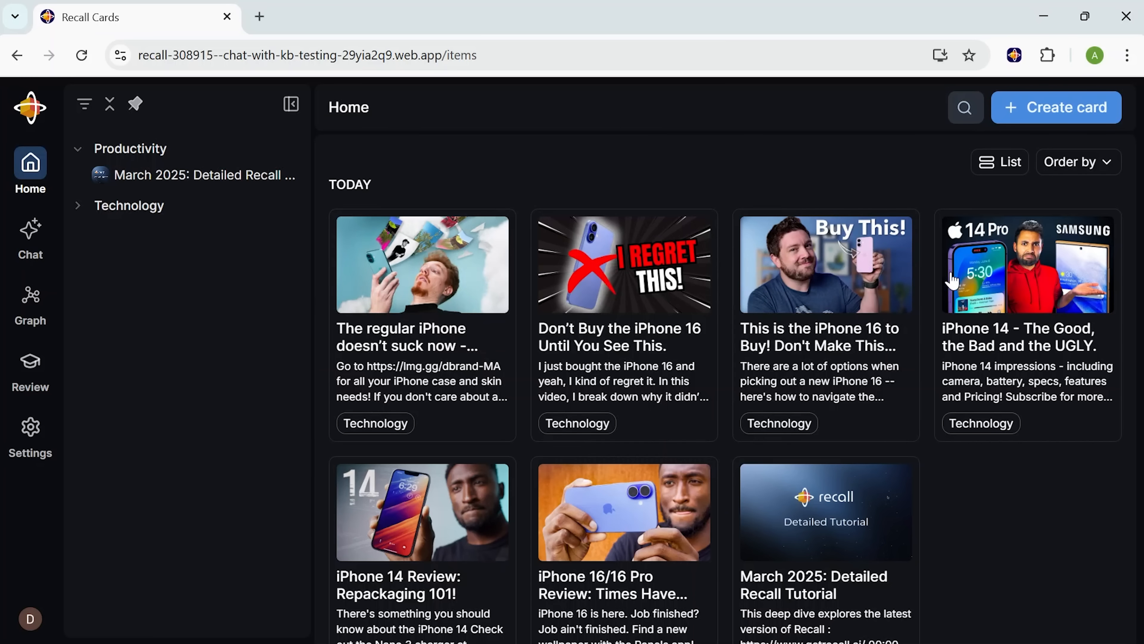
pyautogui.moveTo(903, 274)
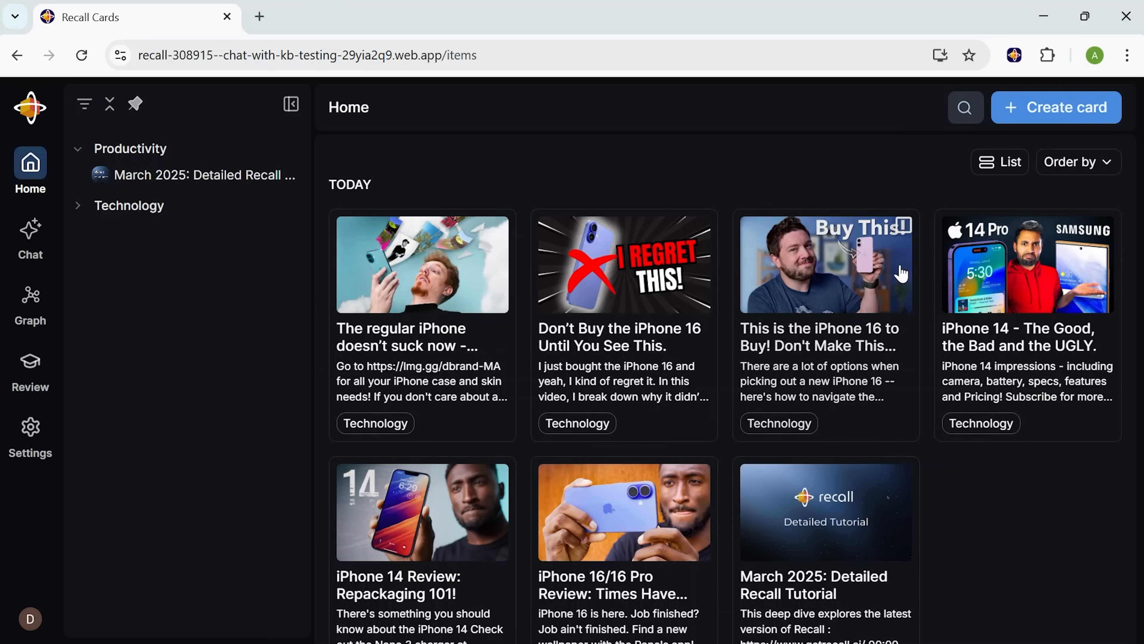
pyautogui.moveTo(376, 383)
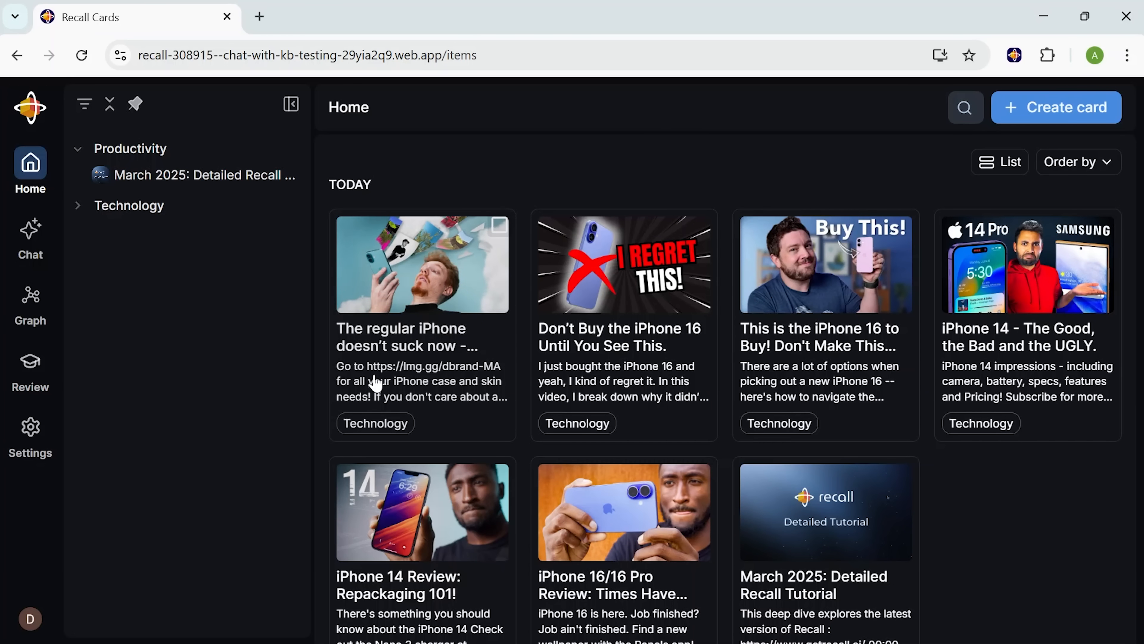
pyautogui.moveTo(30, 237)
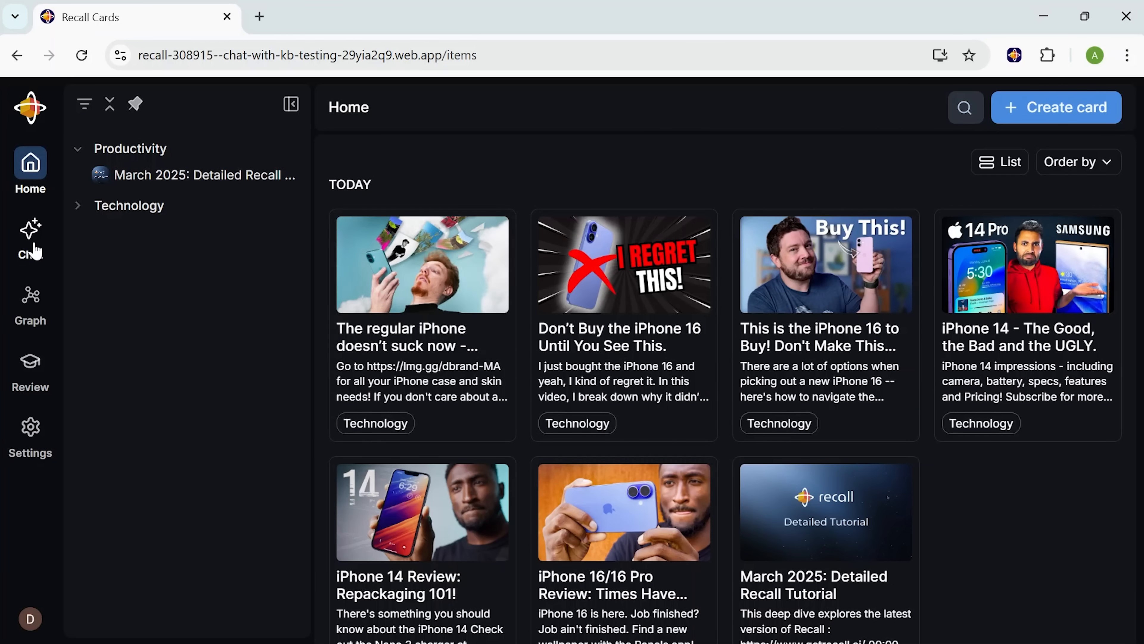
# Switch from the Home card grid to the whole-knowledge-base chat in the sidebar
pyautogui.click(30, 236)
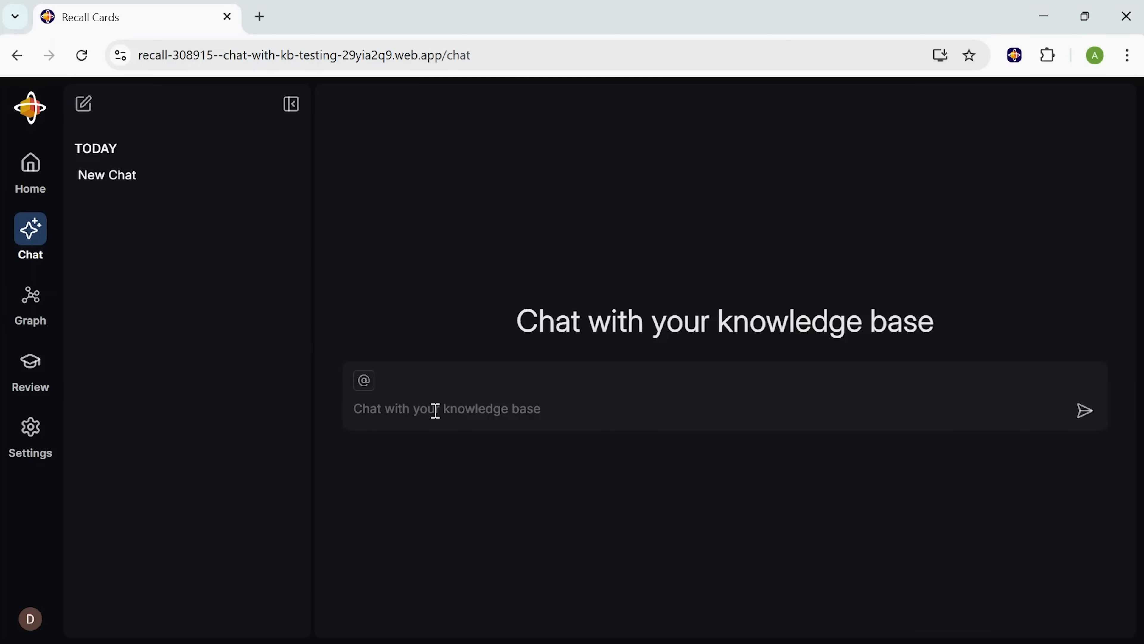
# Ask the knowledge base how the iPhone 16 compares to the iPhone 14 Pro in battery life and screen brightness
pyautogui.write('How does the iPhone 16 compare to the iPhone 14 Pro in terms of battery life and screen brightness?')
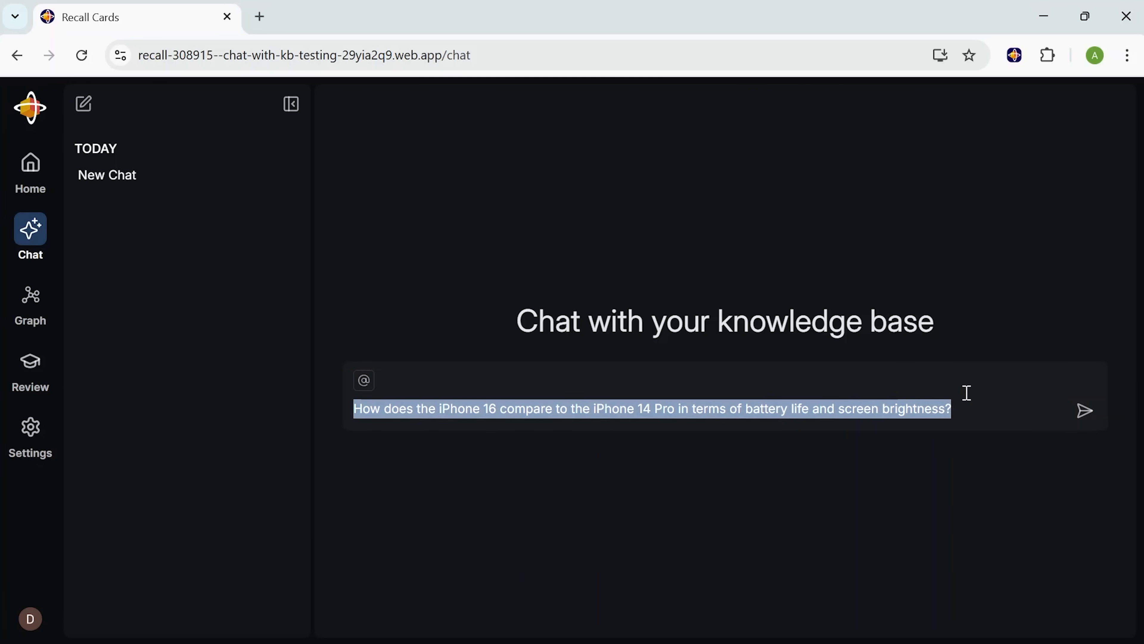
pyautogui.click(1084, 410)
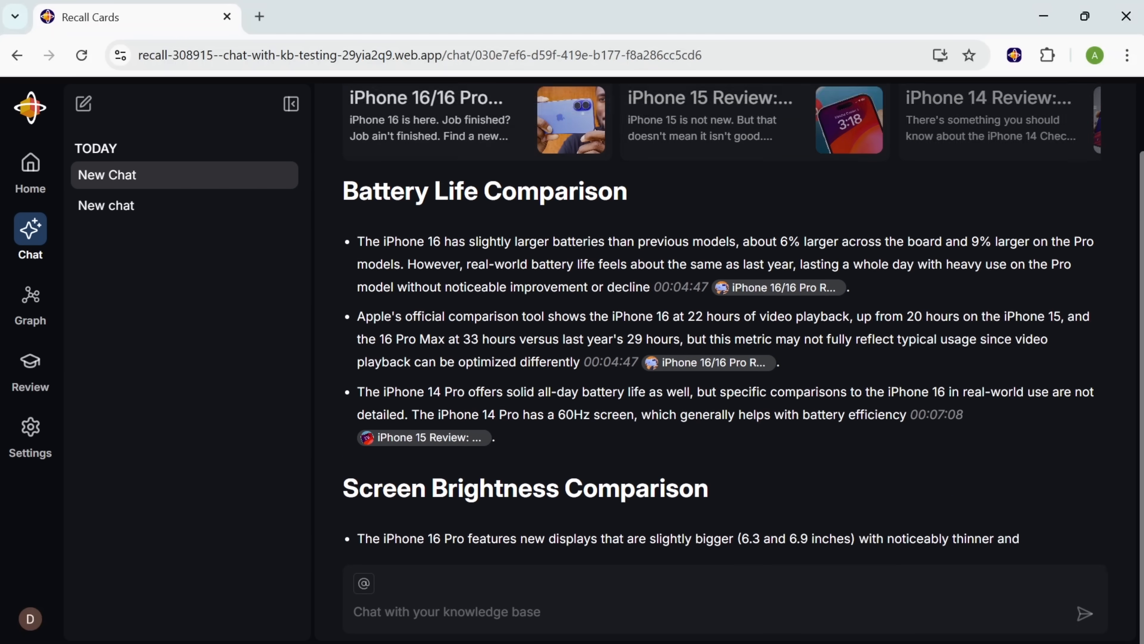
pyautogui.scroll(-3)
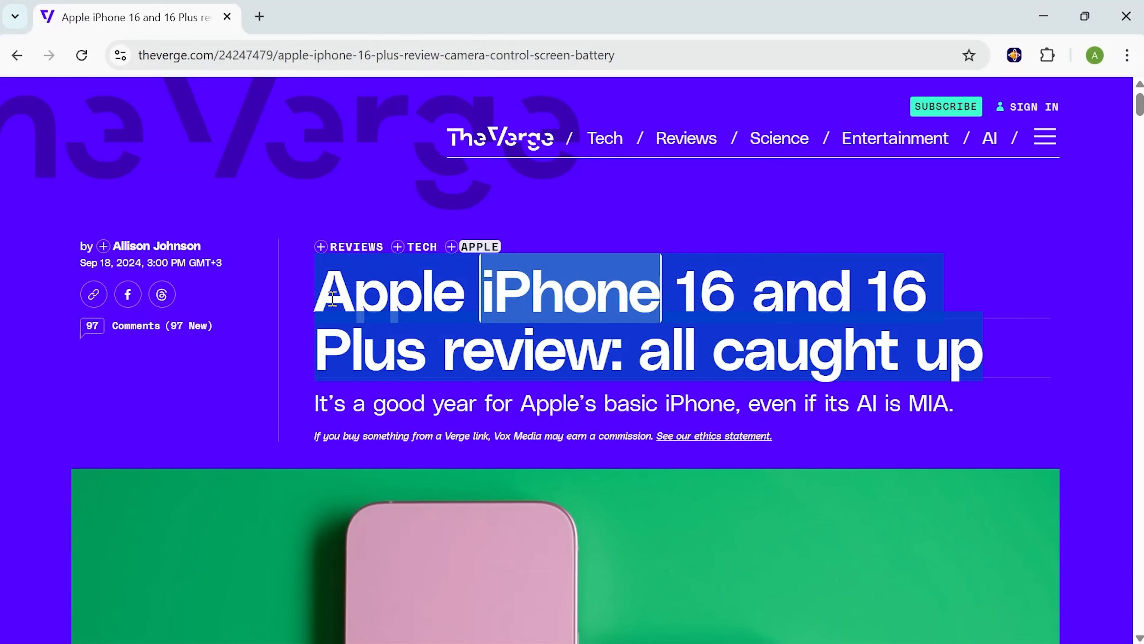
# Select 'iPhone' in The Verge headline and expand Recall's popup of saved iPhone mentions while scrolling the article
pyautogui.doubleClick(568, 289)
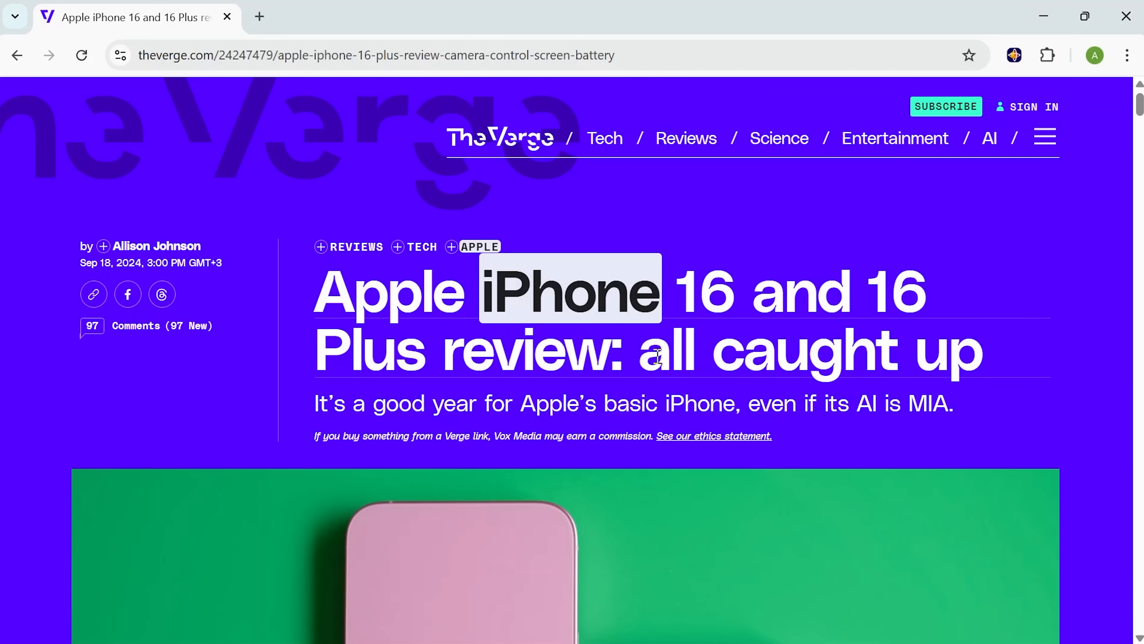
pyautogui.moveTo(655, 355)
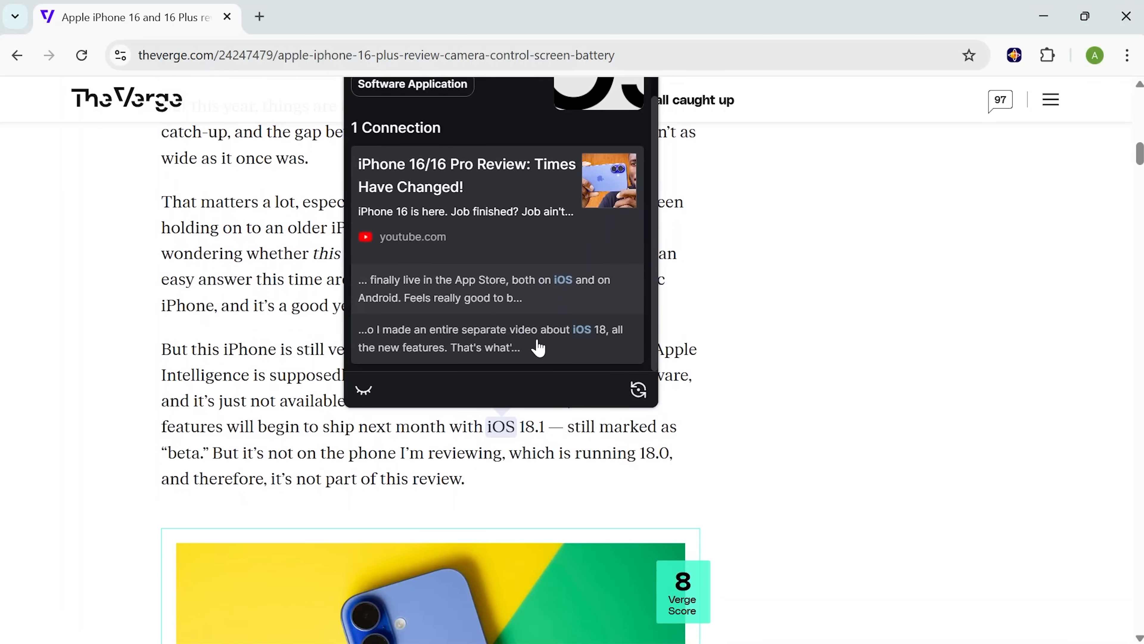
pyautogui.scroll(3)
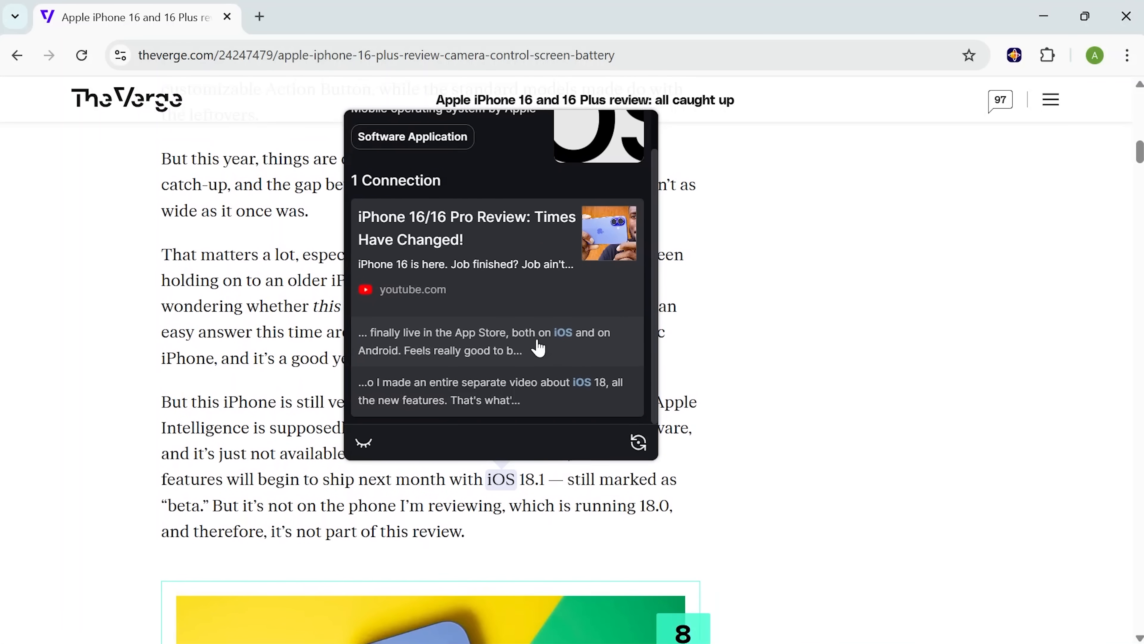
pyautogui.moveTo(611, 353)
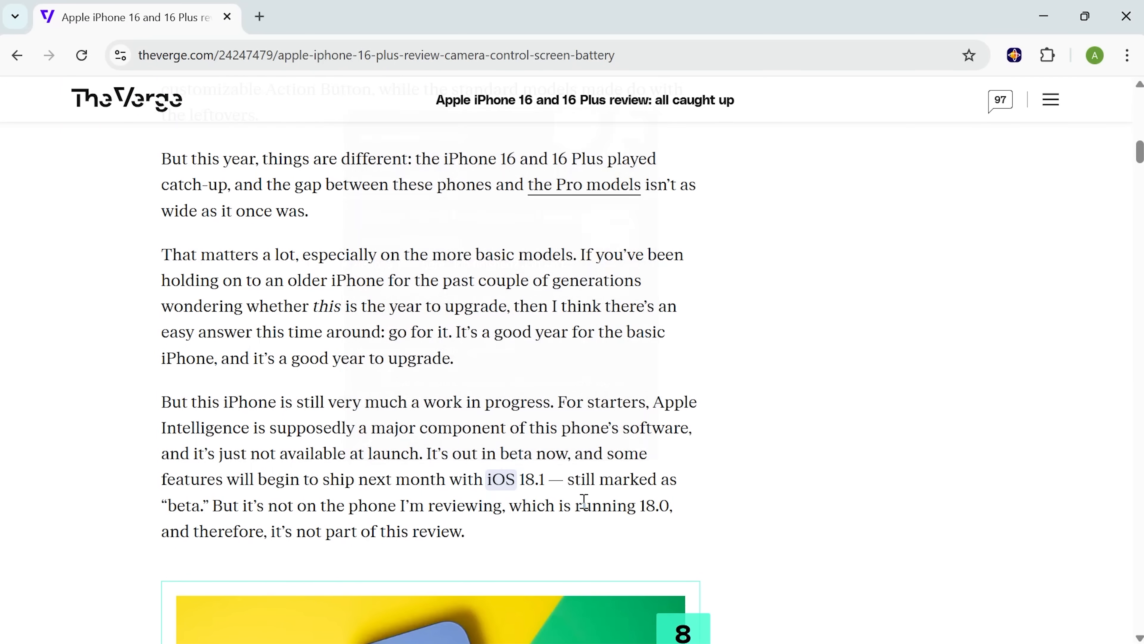
pyautogui.scroll(3)
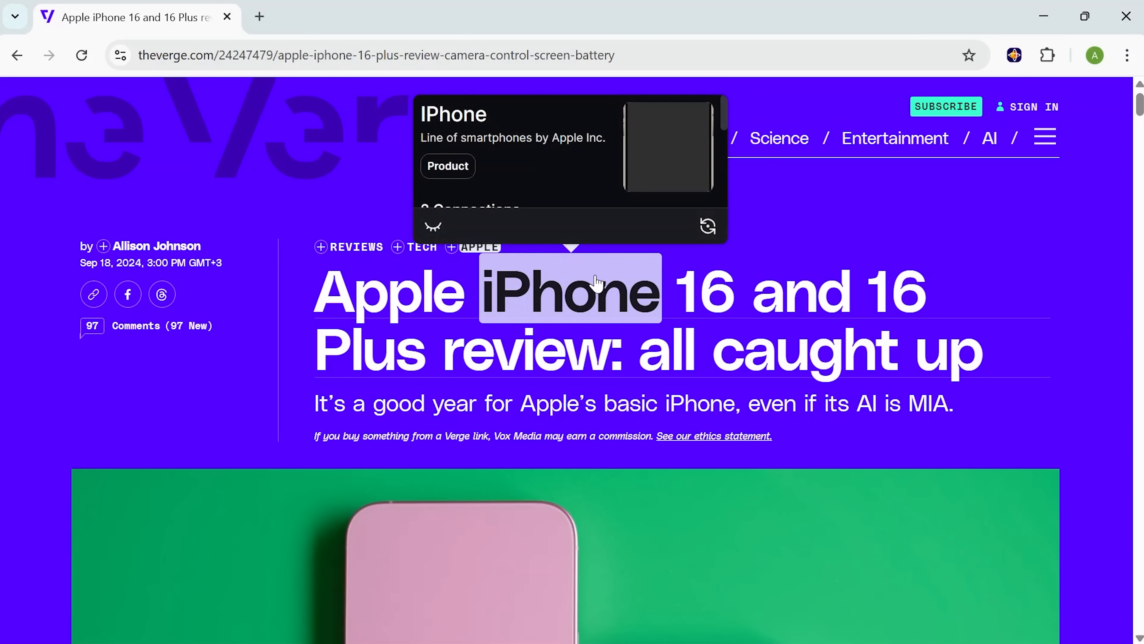
pyautogui.moveTo(562, 199)
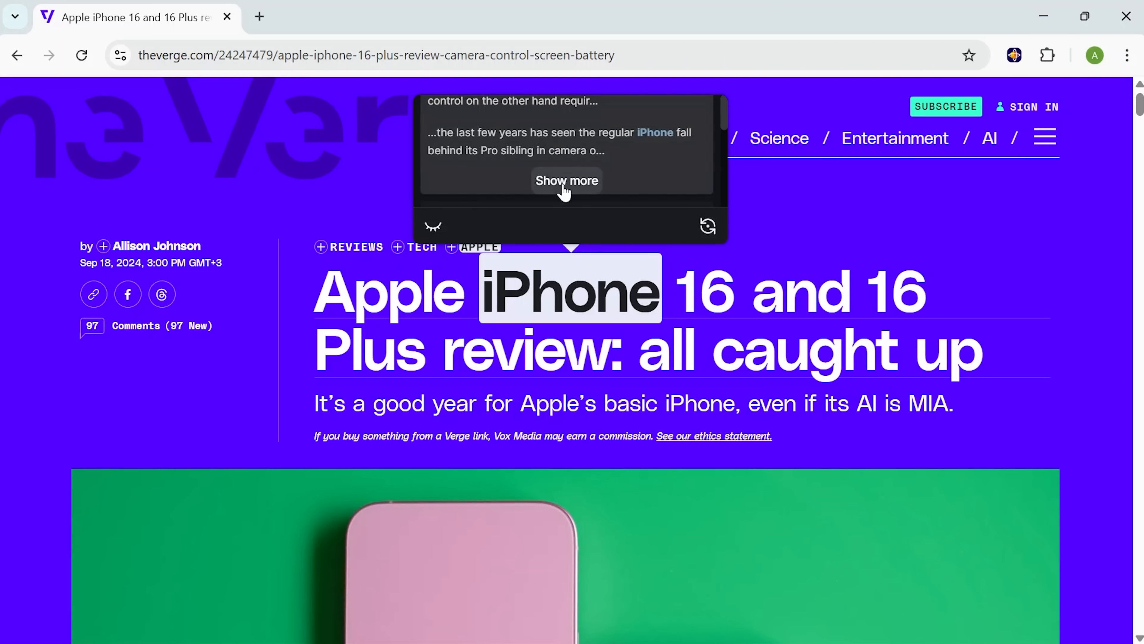
pyautogui.click(566, 180)
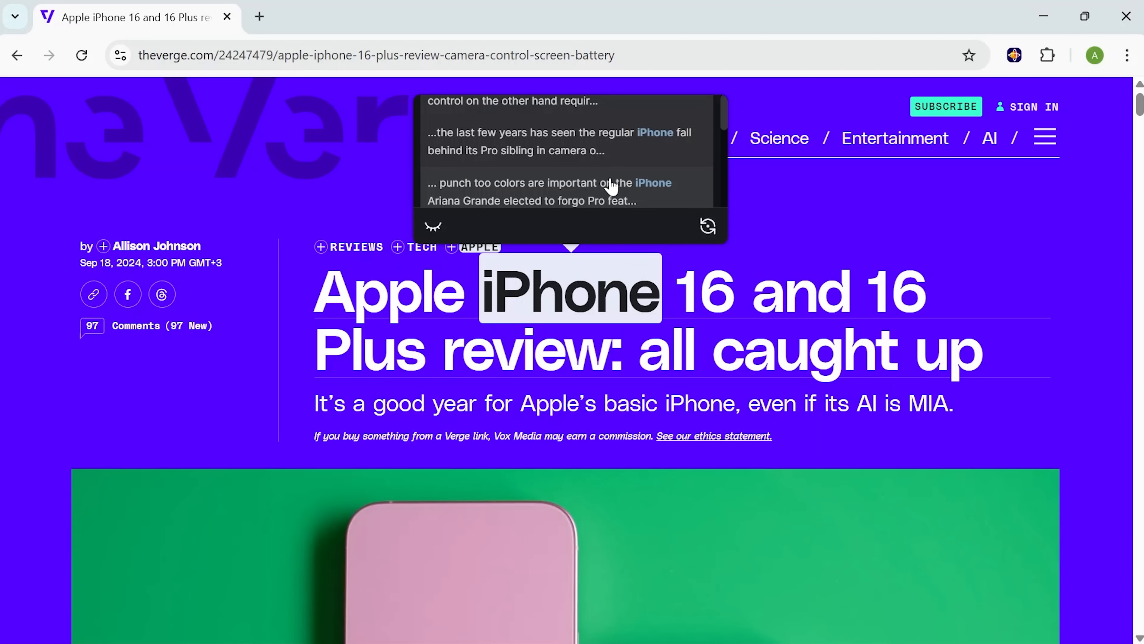
pyautogui.scroll(-3)
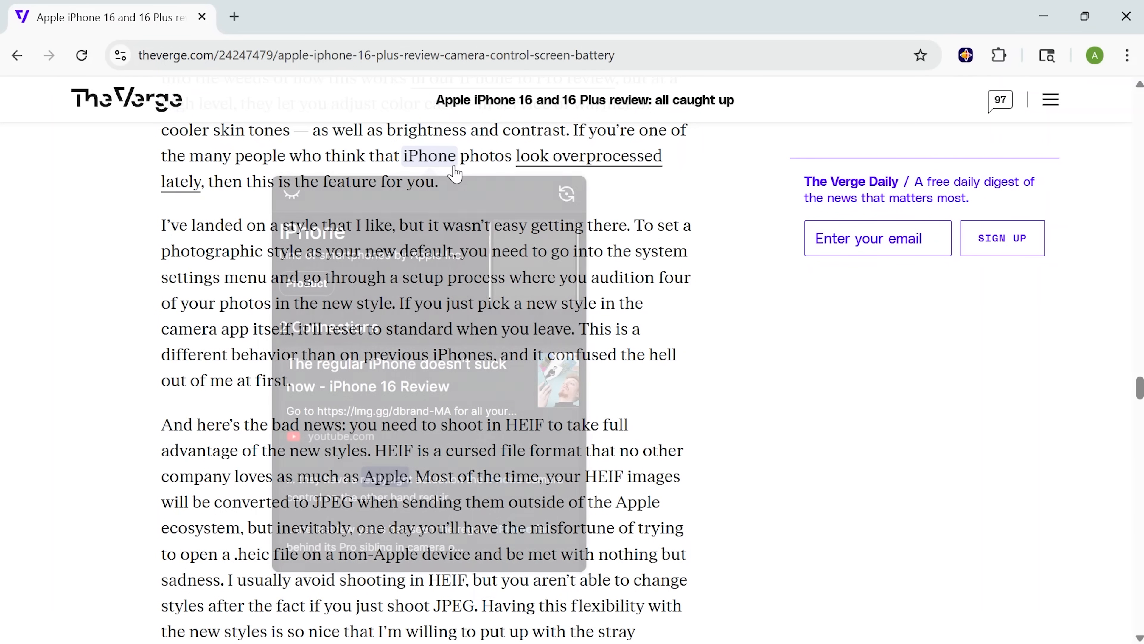